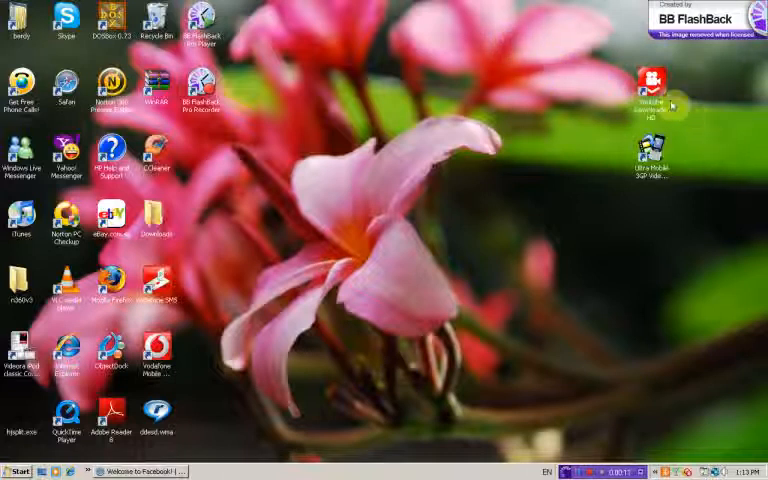
Launch Firefox from the desktop and focus the address bar.
drag(652, 100, 470, 100)
text(y)
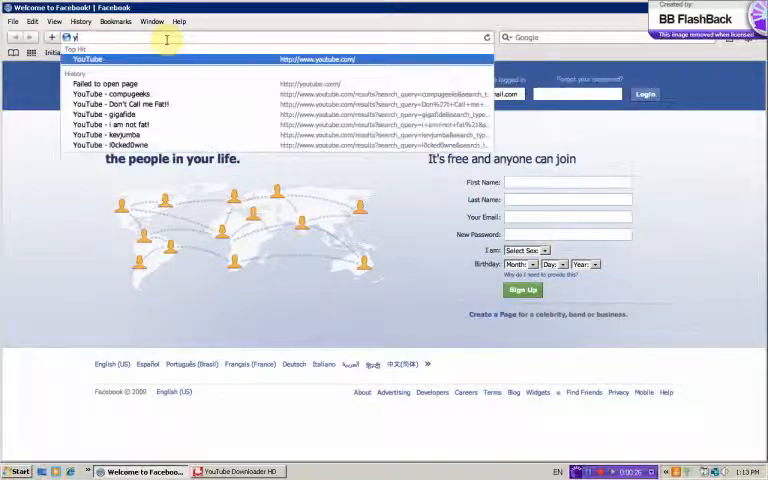
Load the YouTube home page, then switch to YouTube Downloader HD from the taskbar.
click(88, 60)
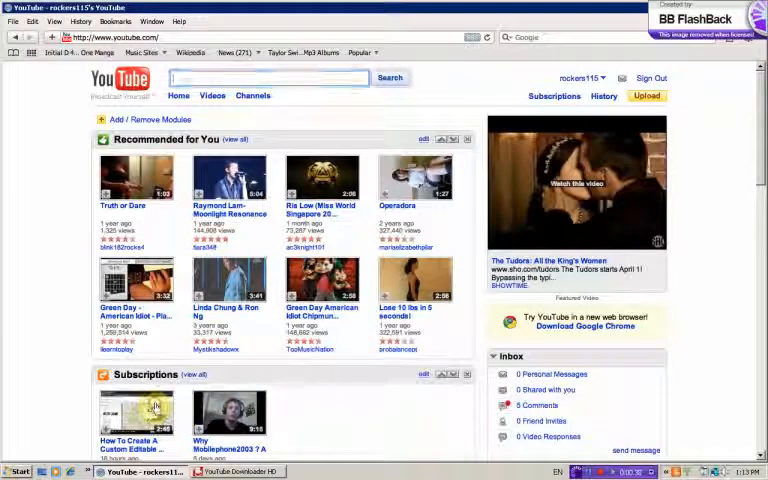
click(136, 416)
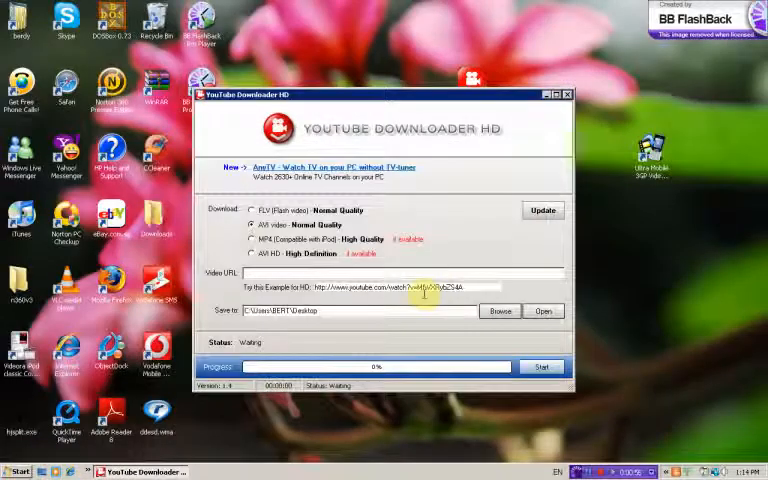
Enter the URL watch?v=DCRVEBLcD7U, start the download and dismiss the unable-to-download error.
text(http://www.youtube.com/watch?v=DCRVEBLcD7U&feature=sub)
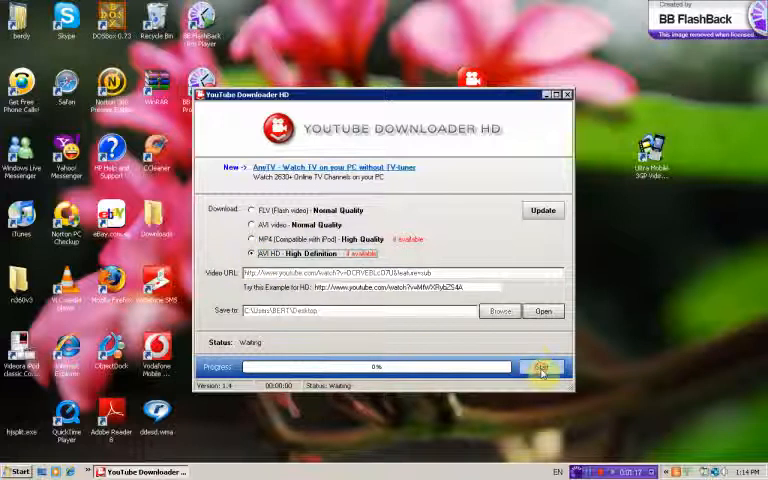
click(542, 368)
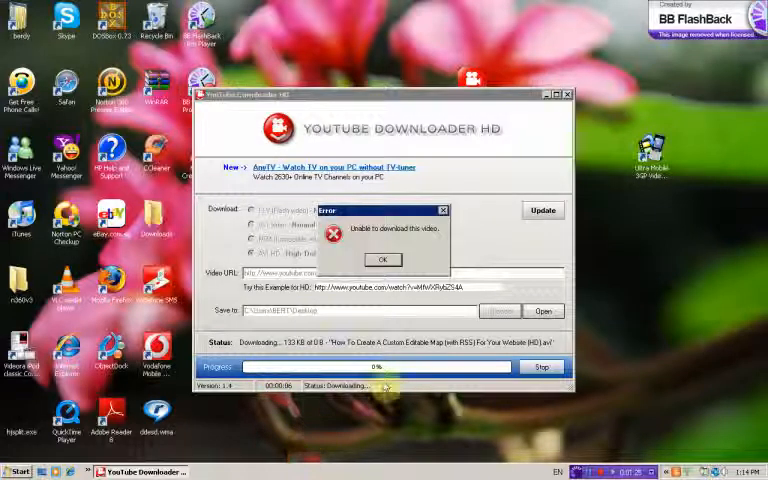
click(384, 260)
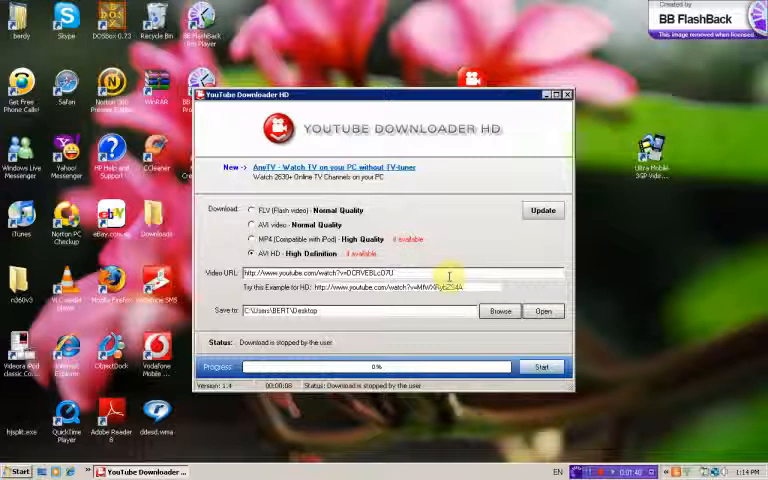
Start the download again and minimize the downloader while it runs.
click(542, 368)
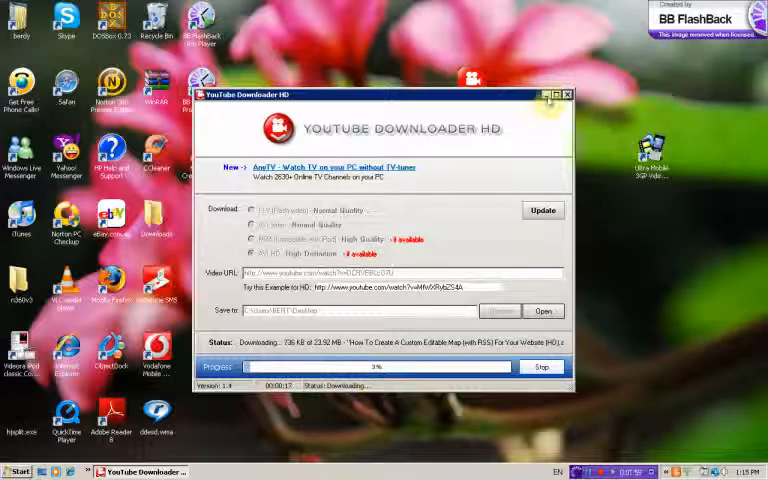
click(548, 96)
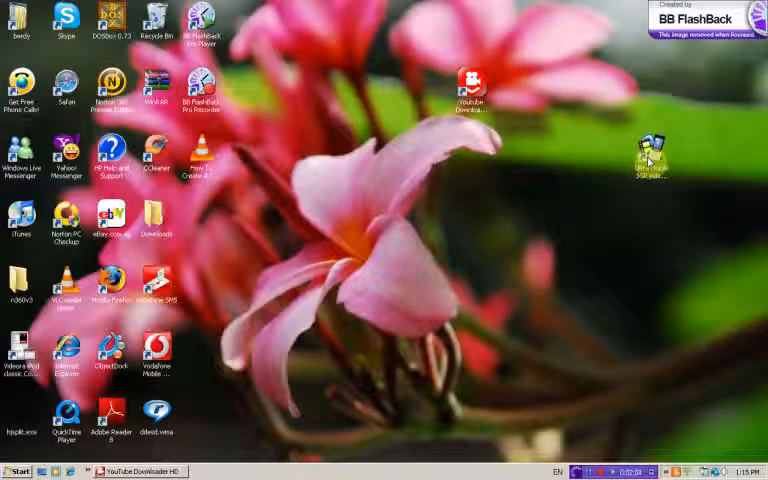
Launch Ultra Mobile 3GP Video Converter from the desktop and bring up Add File(s).
click(652, 156)
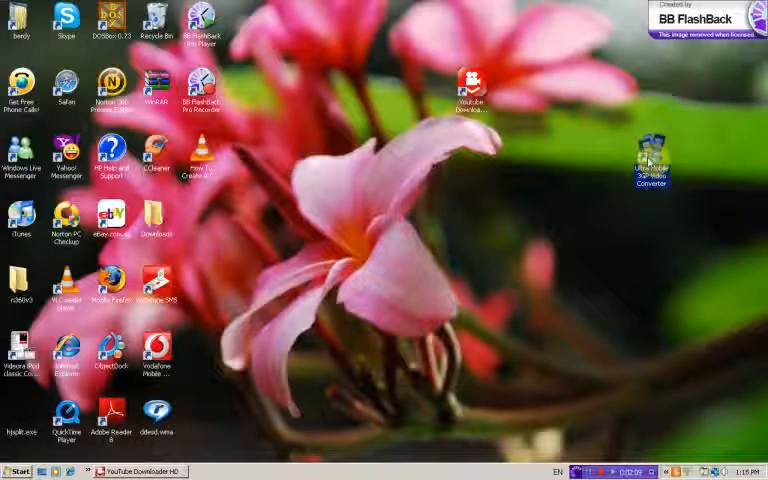
double_click(650, 156)
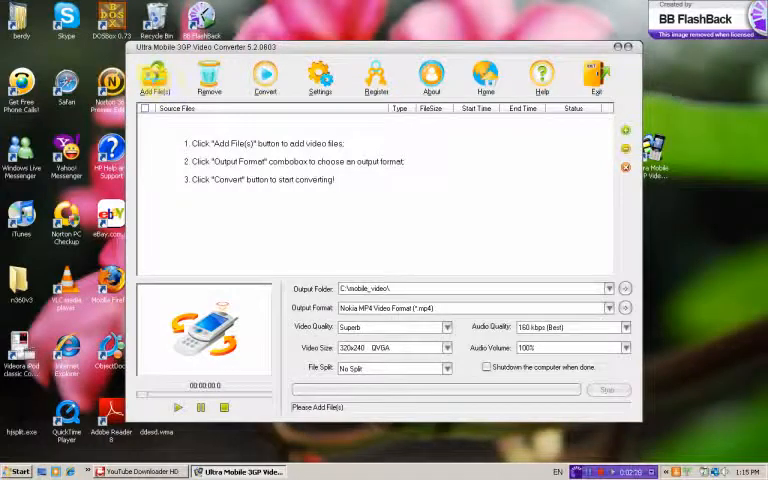
click(154, 78)
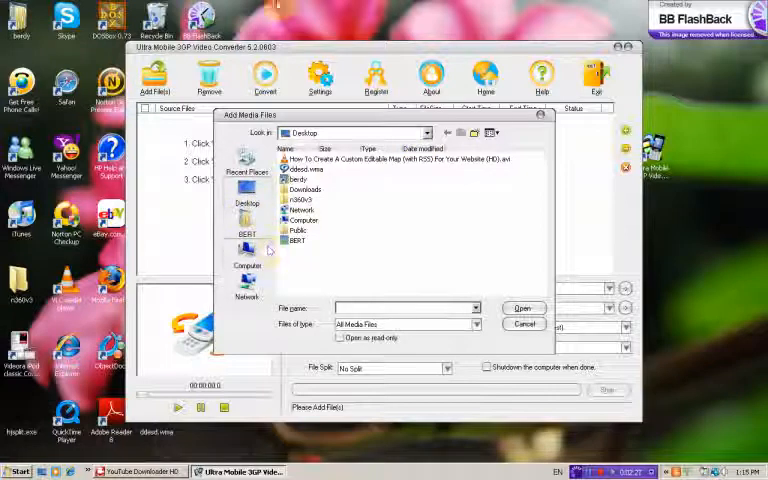
Browse into the user's downloads folder and import the Truth or Dare video.
click(296, 230)
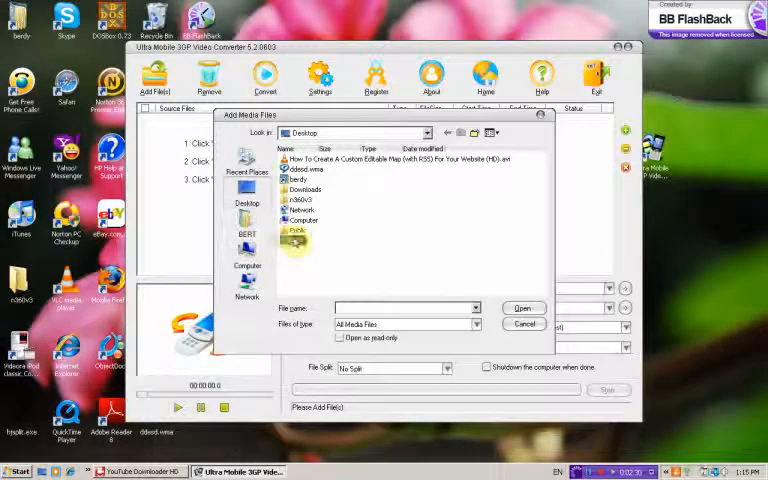
click(248, 232)
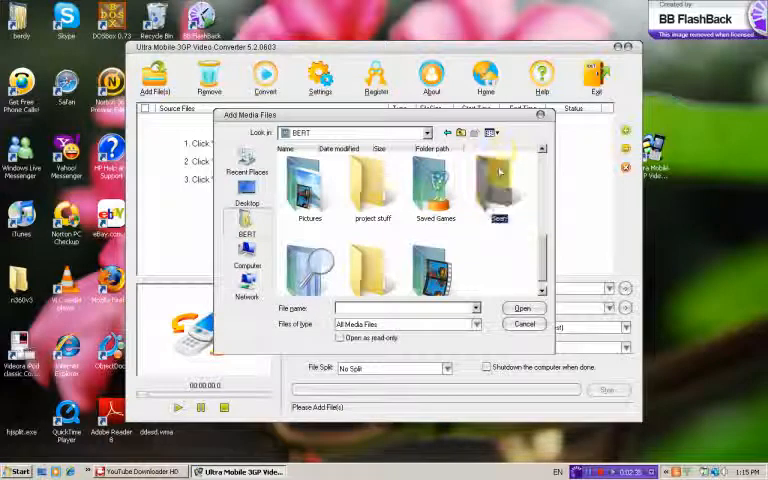
double_click(498, 184)
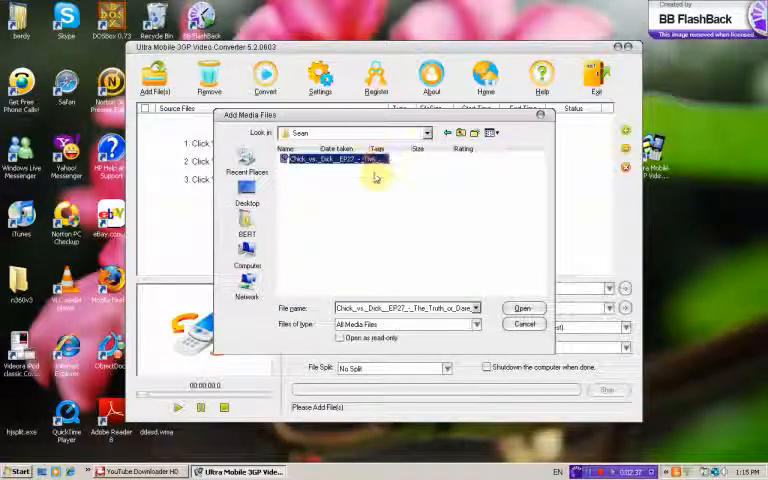
click(522, 308)
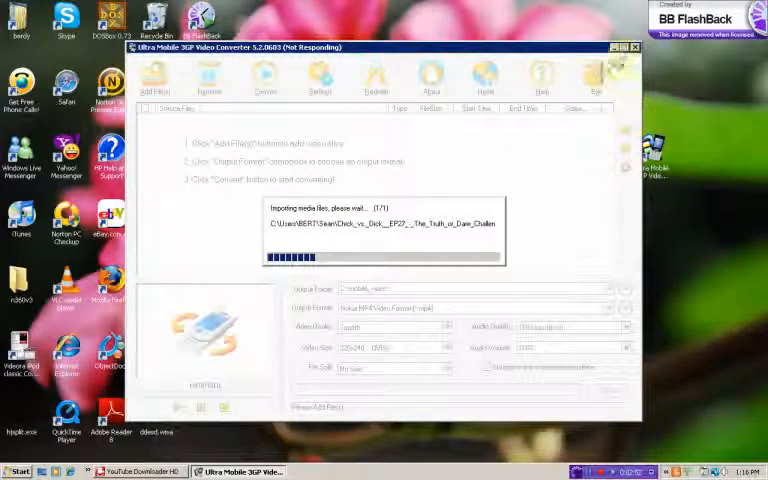
Restore YouTube Downloader HD to check progress, then minimize it again.
click(634, 48)
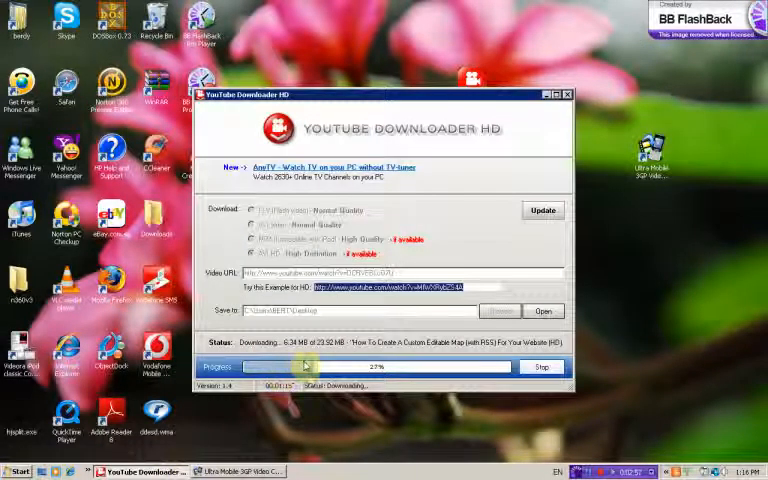
click(238, 472)
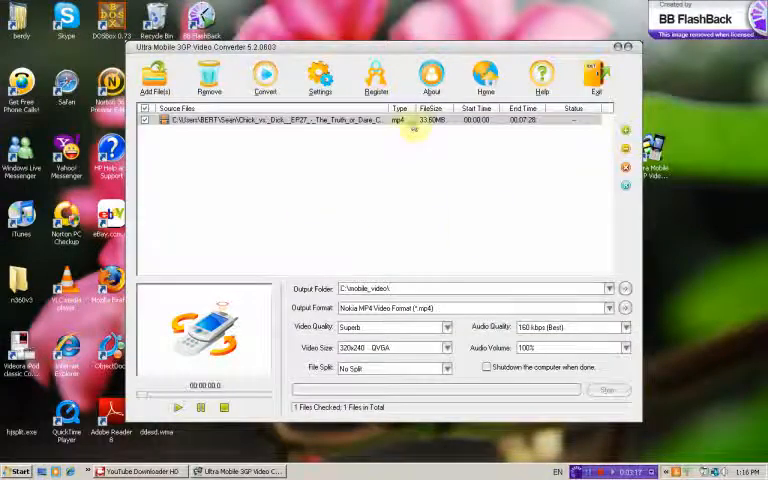
Select the imported video and browse the Output Format device categories, expanding iPhone.
click(300, 120)
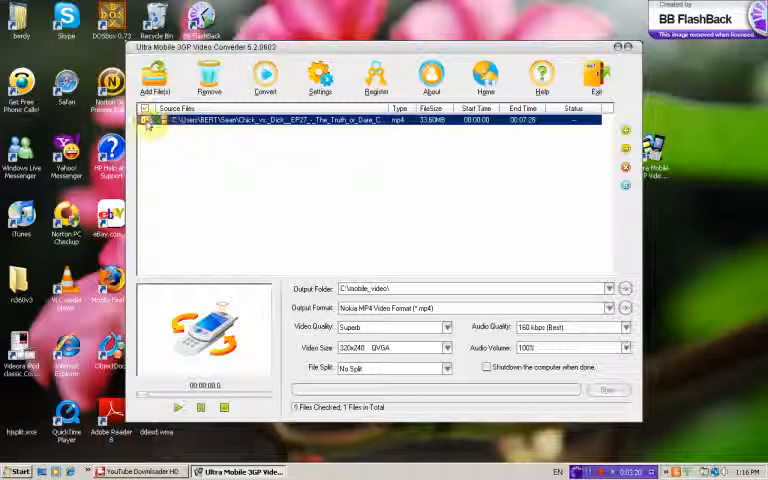
click(144, 120)
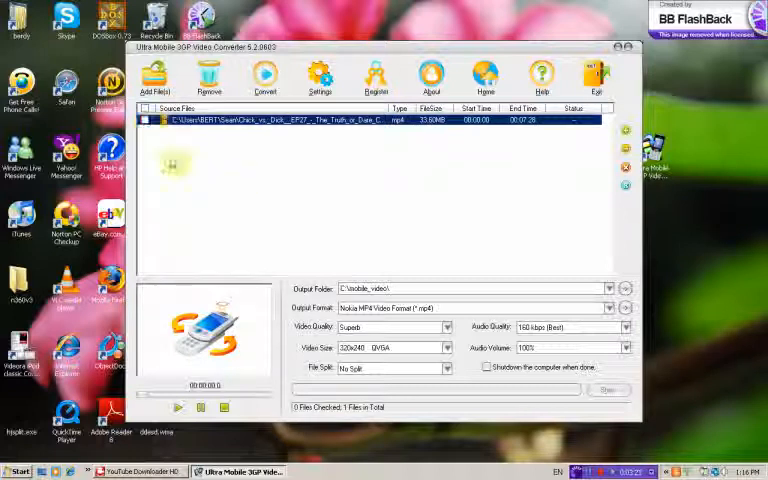
click(144, 120)
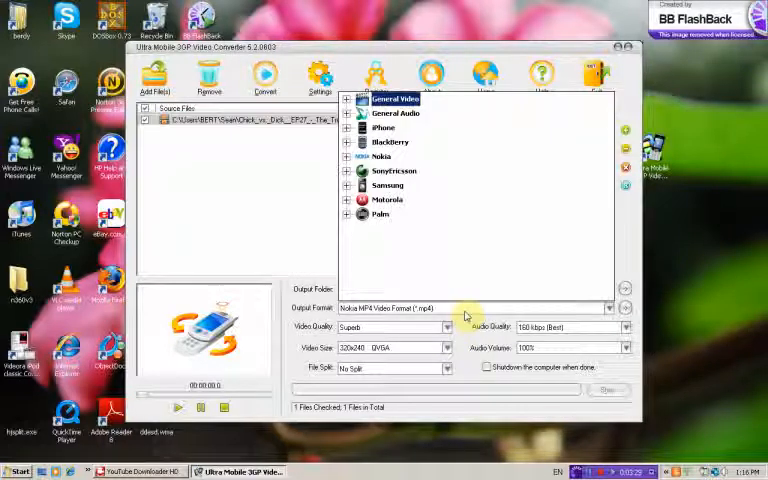
click(380, 214)
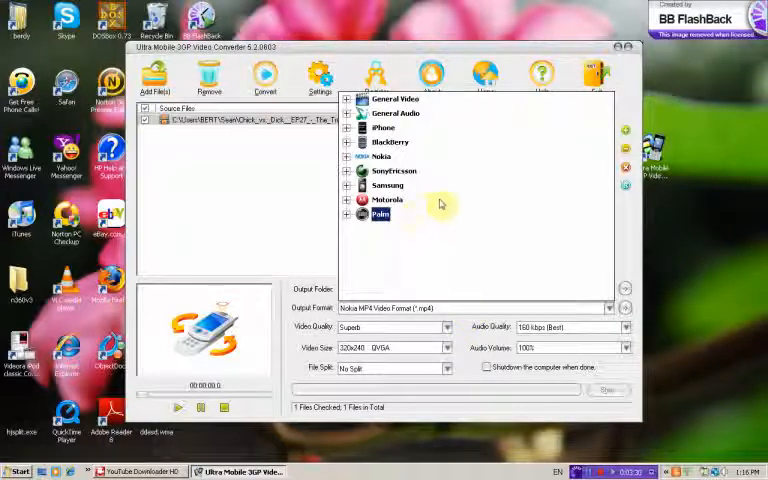
click(392, 170)
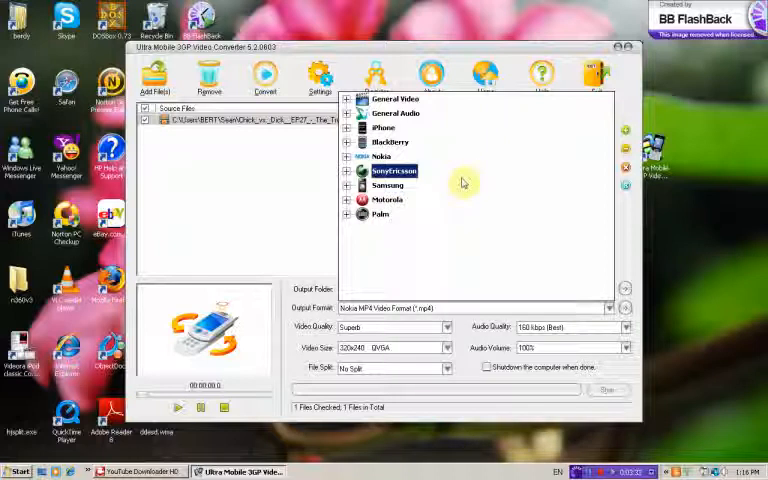
click(384, 128)
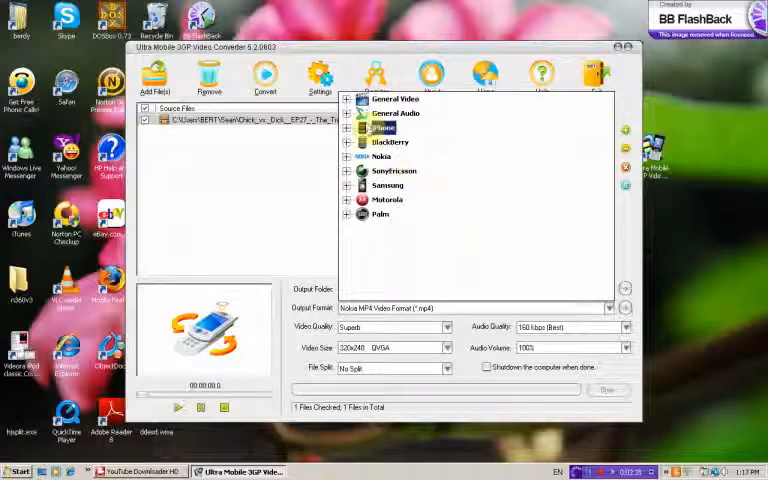
click(348, 128)
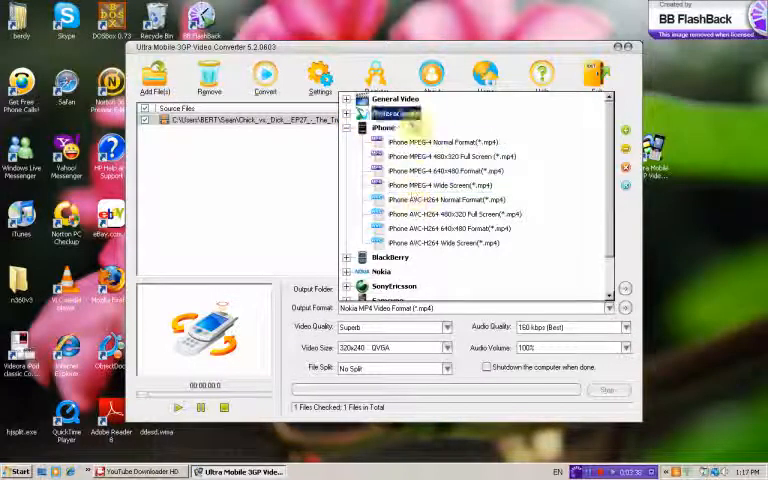
After trying an iPhone MP4 profile, choose 3GP - MPEG-4 AMR_NB under General Video.
click(440, 186)
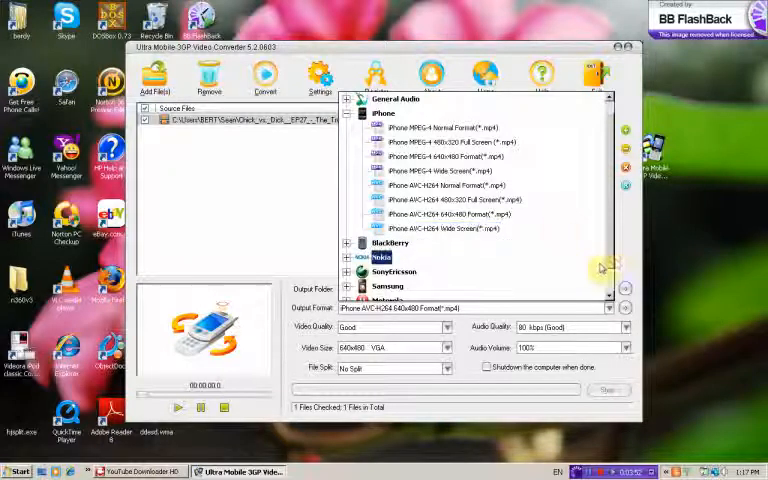
click(450, 214)
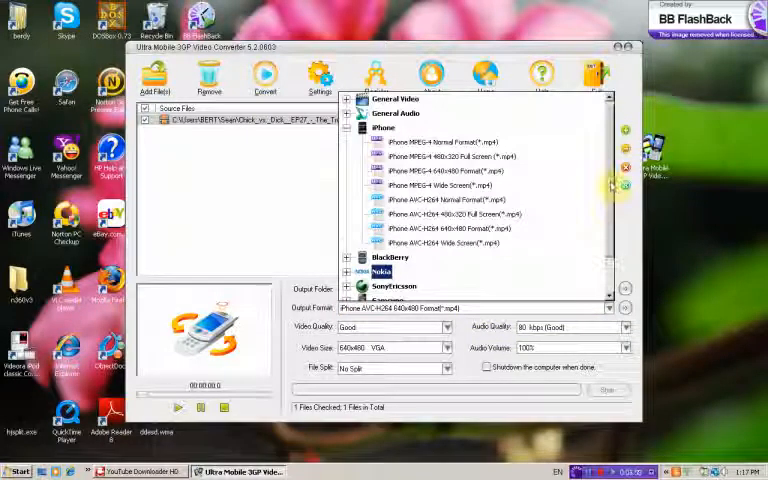
click(396, 100)
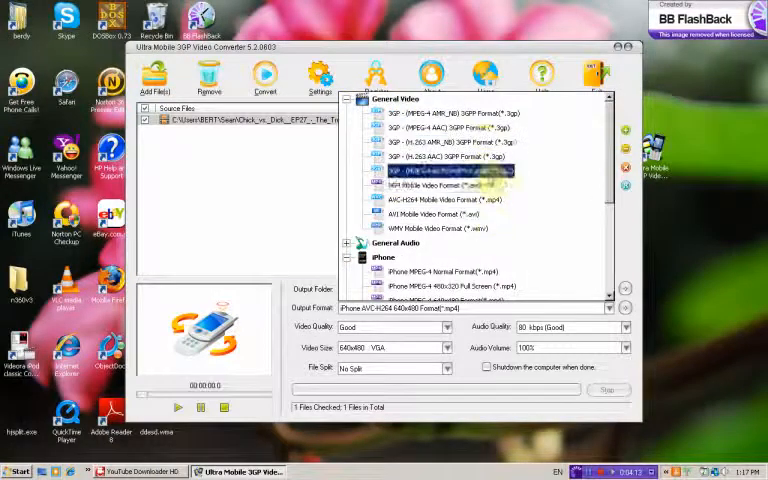
click(440, 128)
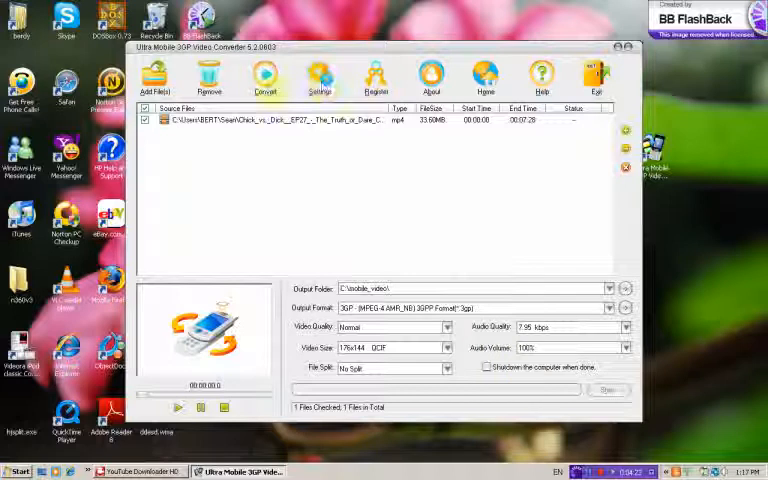
Start the 3GP conversion and minimize the converter while it works.
click(264, 78)
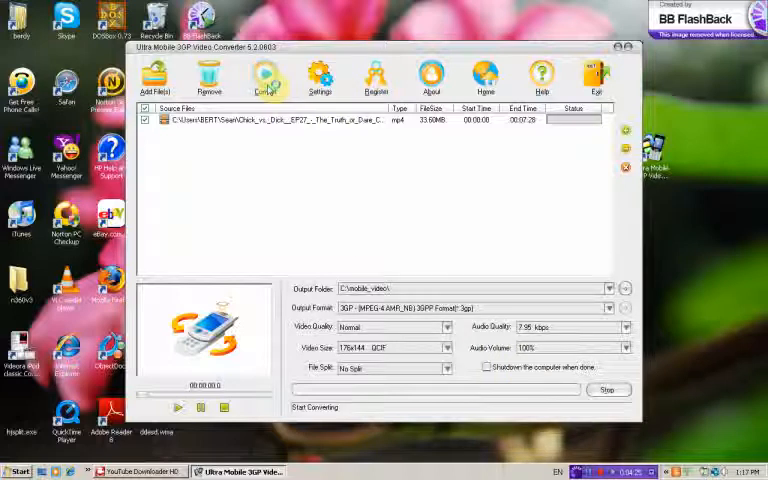
click(264, 76)
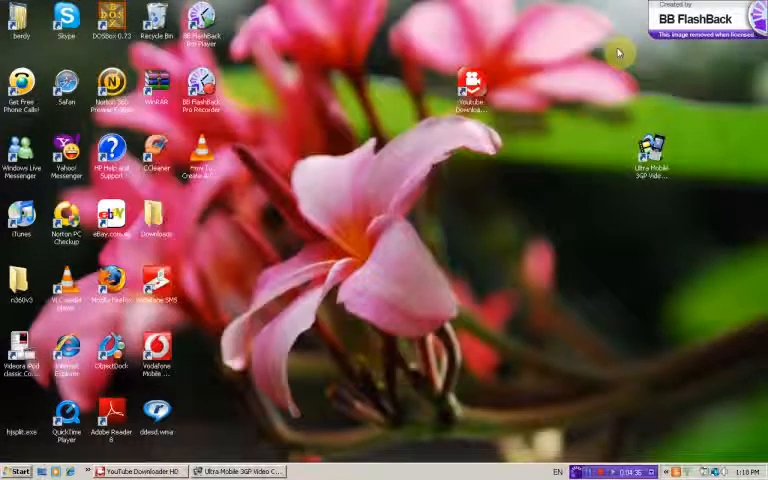
mouse_move(596, 72)
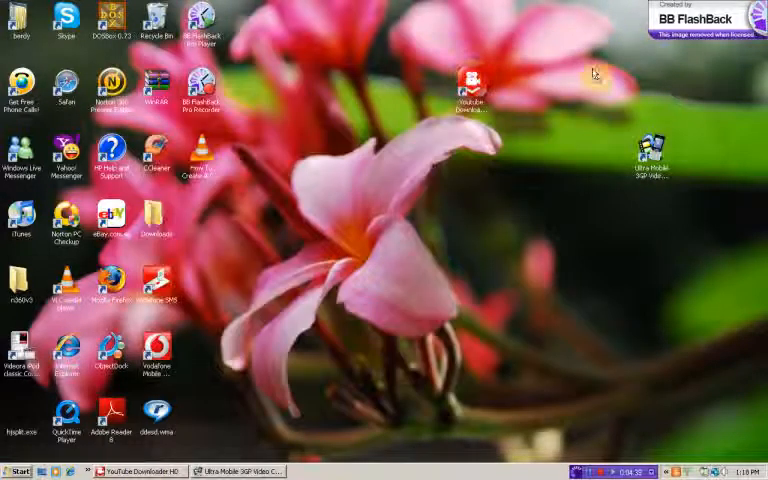